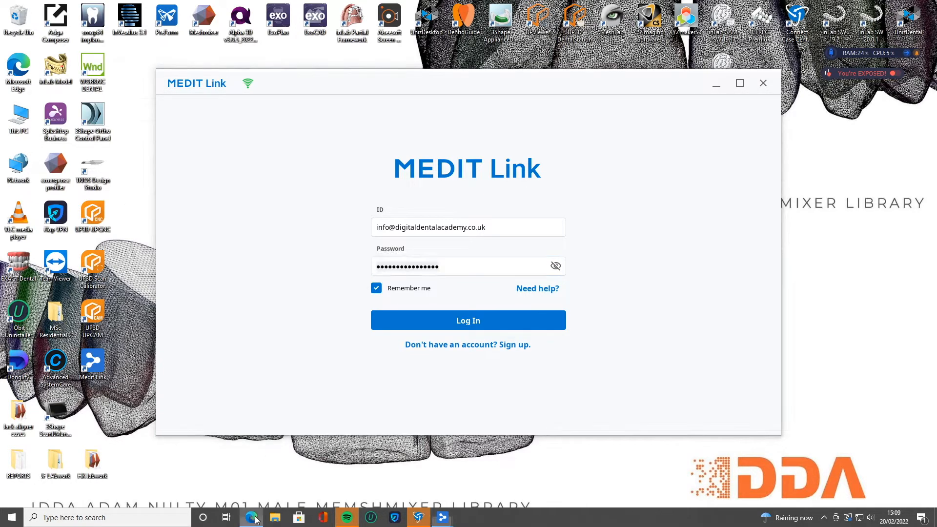
Step: Bring the Edge browser showing the Medit Link web Case Box in front of the login window
{"action": "left_click", "coordinate": [468, 320]}
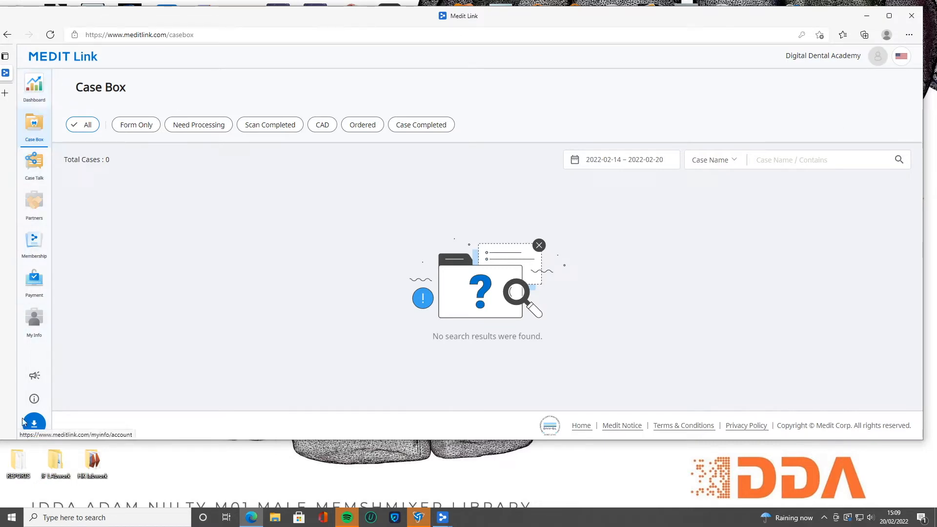
{"action": "mouse_move", "coordinate": [34, 423]}
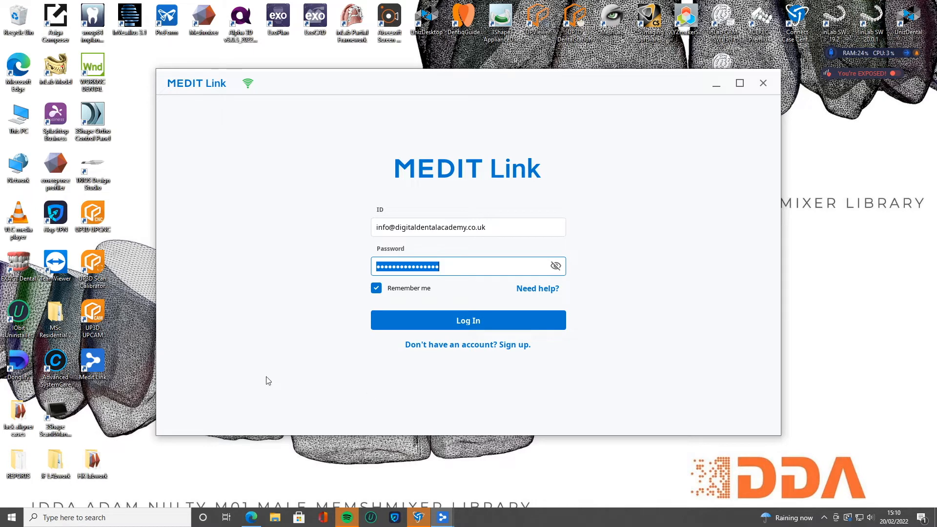
{"action": "mouse_move", "coordinate": [79, 362]}
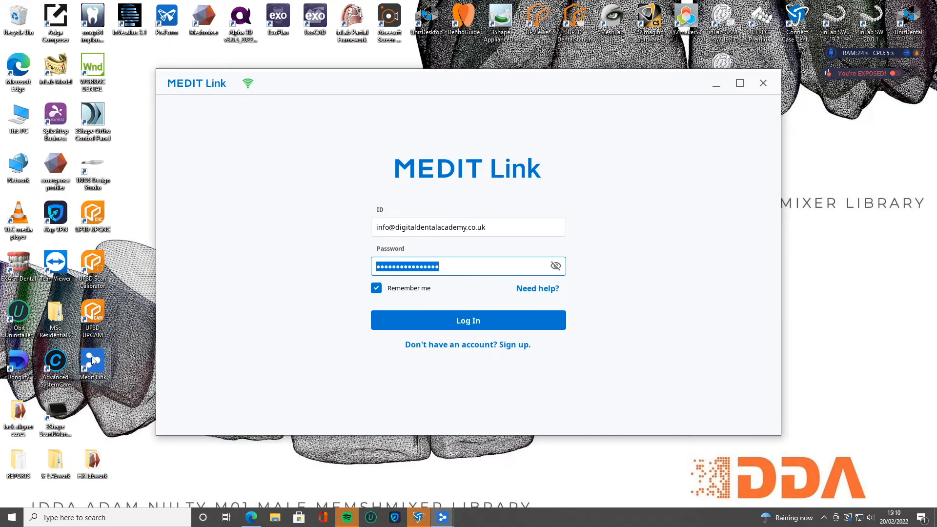
{"action": "mouse_move", "coordinate": [462, 61]}
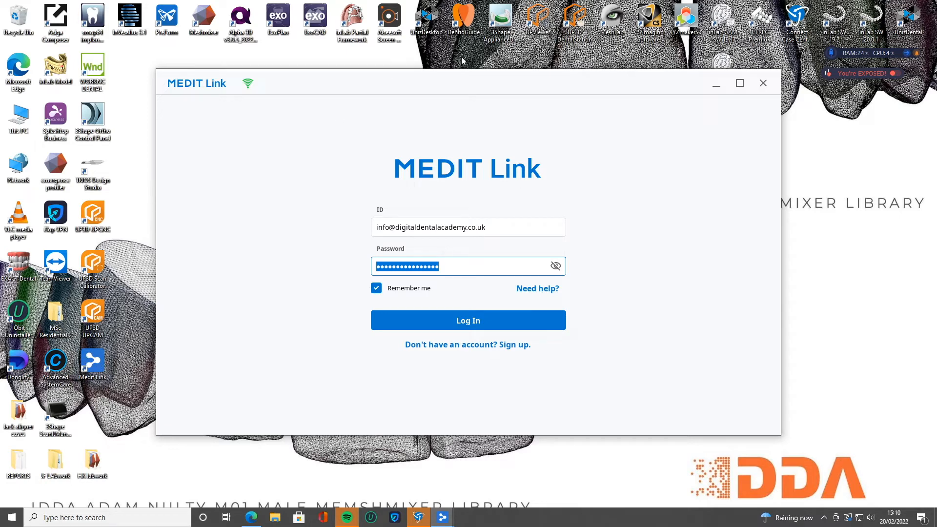
{"action": "left_click", "coordinate": [468, 227]}
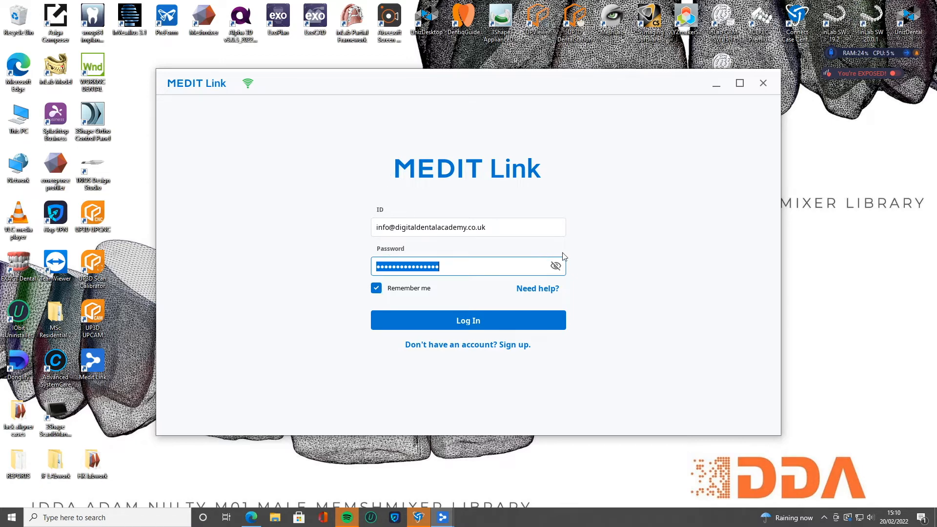
{"action": "mouse_move", "coordinate": [445, 281]}
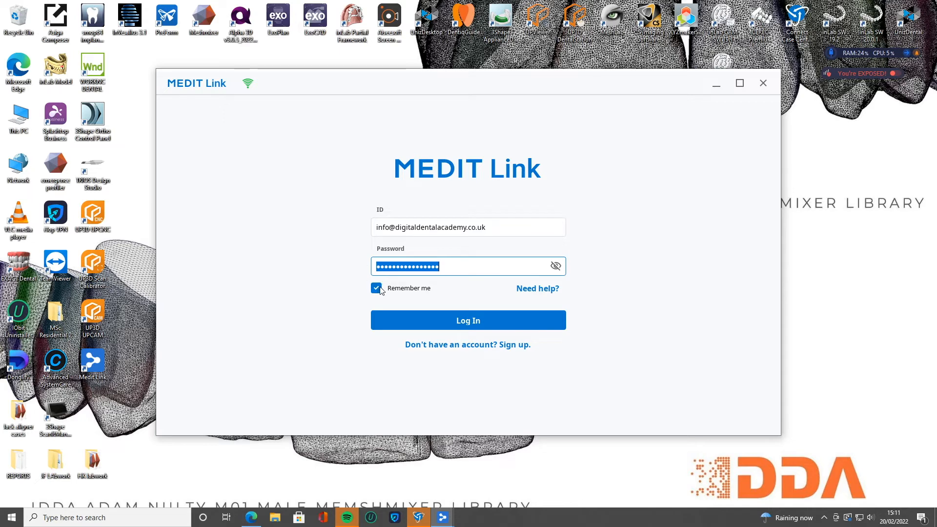
Step: Sign in to MEDIT Link desktop with the entered credentials to reach the Case Box
{"action": "left_click", "coordinate": [468, 319]}
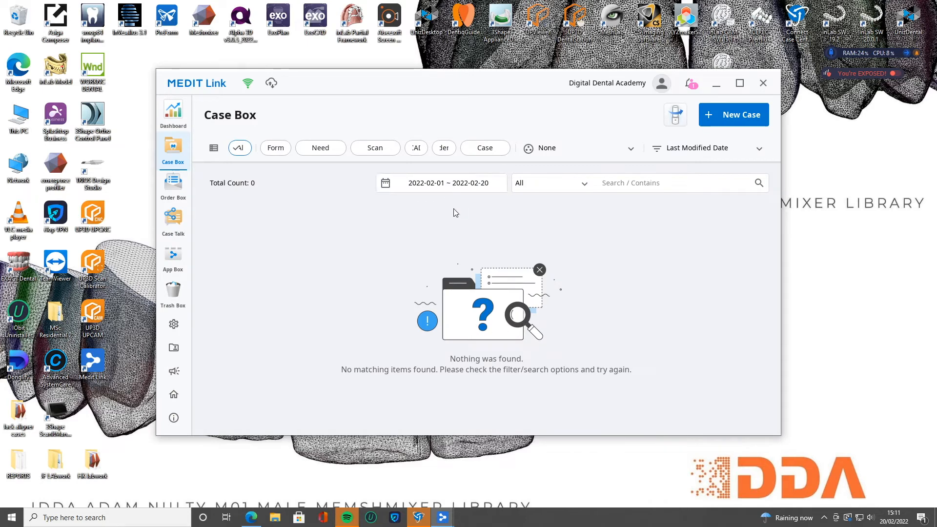
{"action": "mouse_move", "coordinate": [755, 82]}
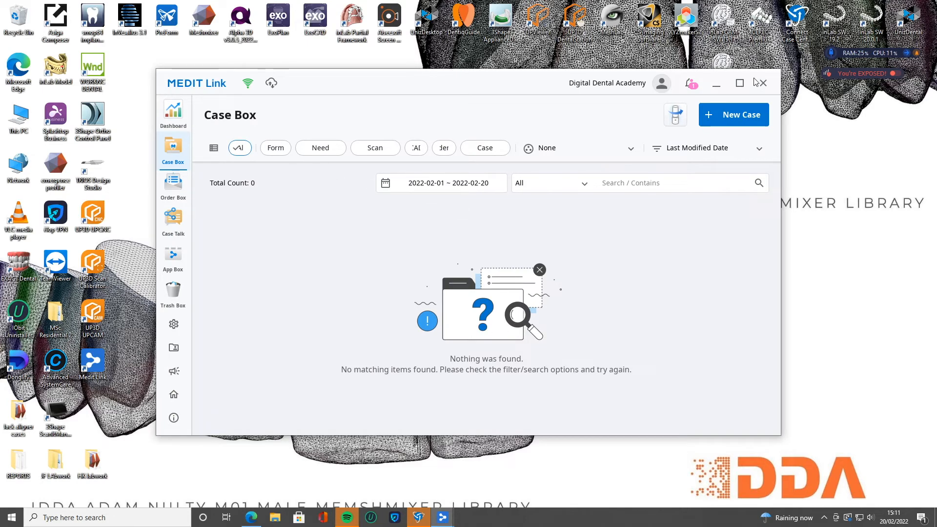
Step: Maximize the MEDIT Link window so the empty Case Box fills the screen
{"action": "left_click", "coordinate": [739, 83]}
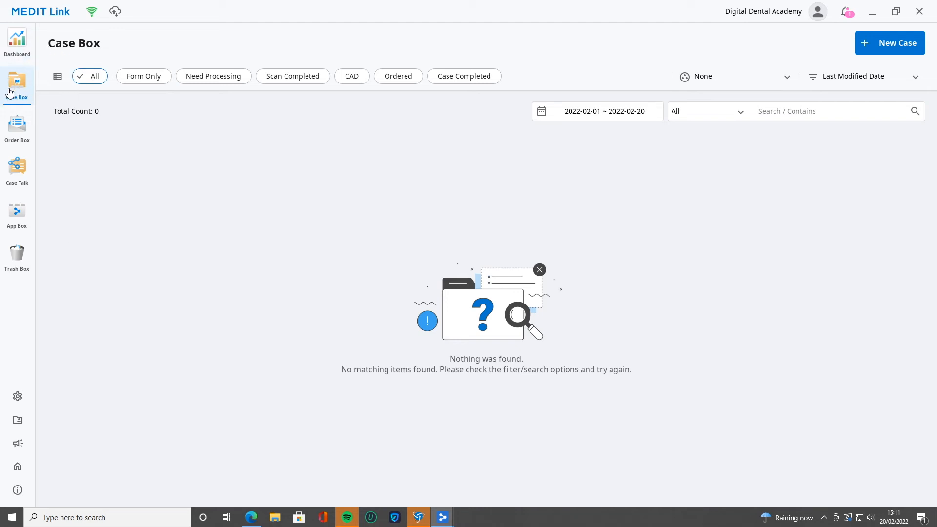
{"action": "mouse_move", "coordinate": [17, 82]}
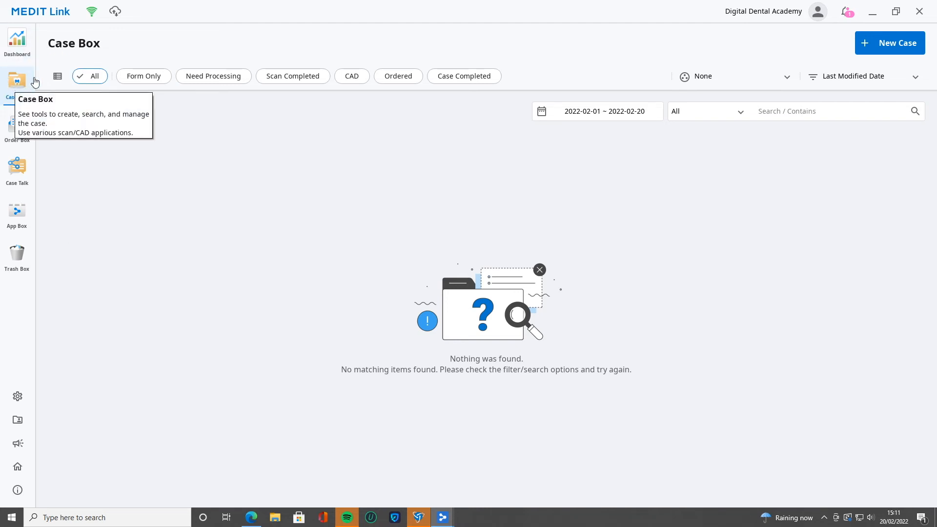